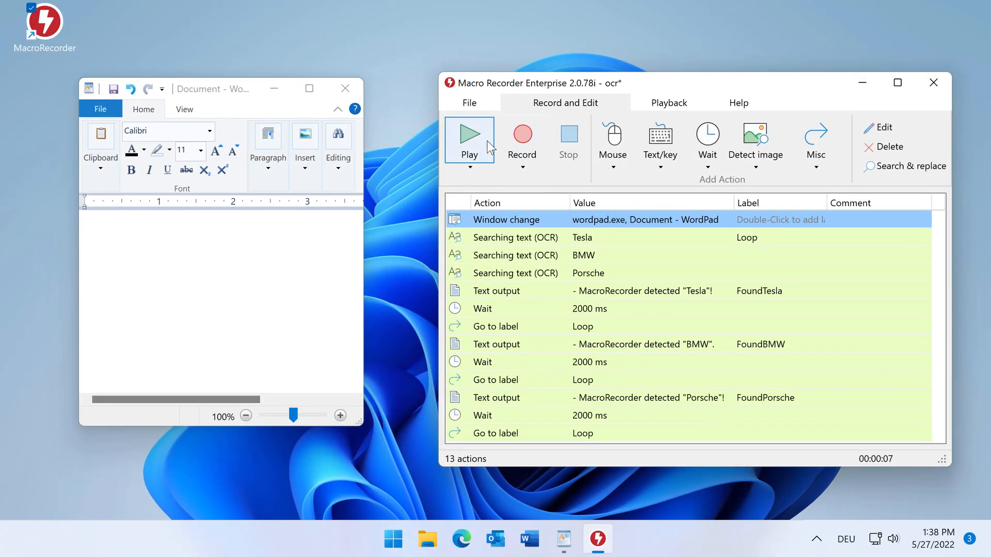
Step: Run the OCR macro until WordPad shows the Tesla detection message, then stop it
click(469, 138)
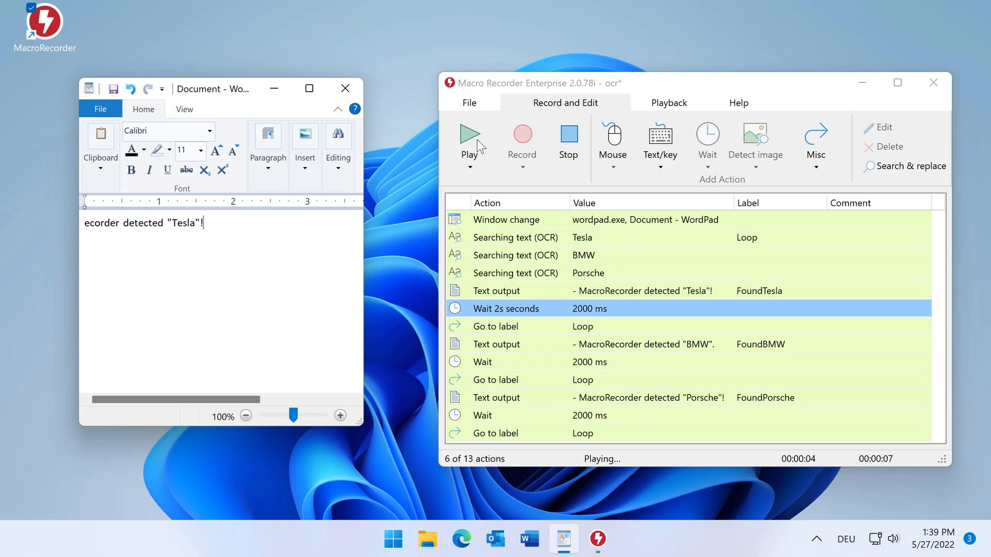
click(567, 142)
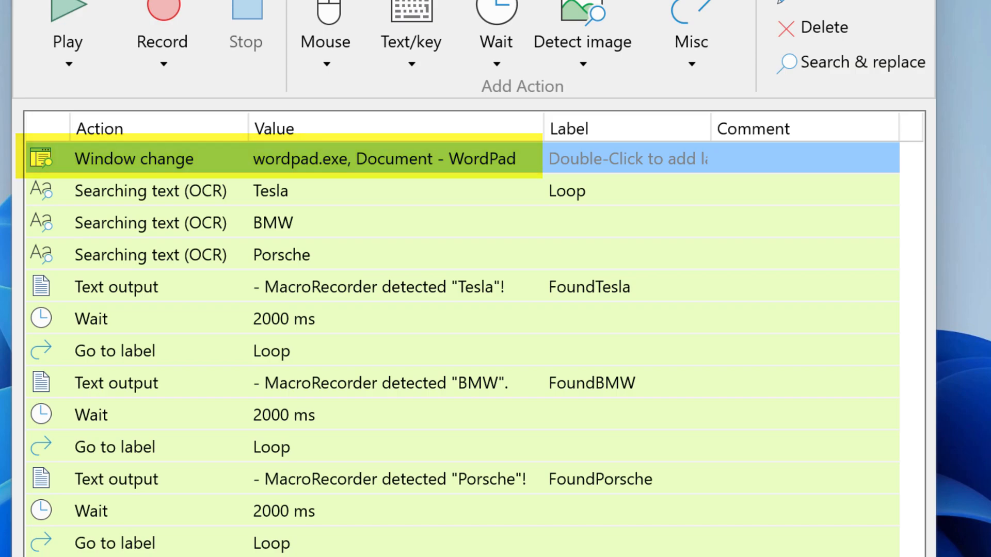
Step: Select the WordPad Window change action in the macro list
click(150, 222)
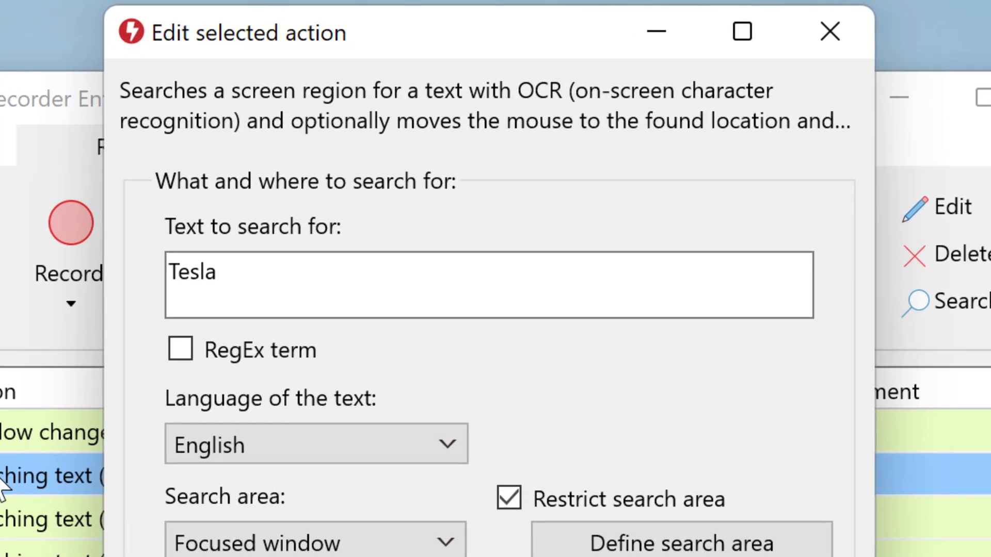
Step: Review the Tesla OCR search settings, confirming a found result jumps to FoundTesla, and close them
double_click(193, 272)
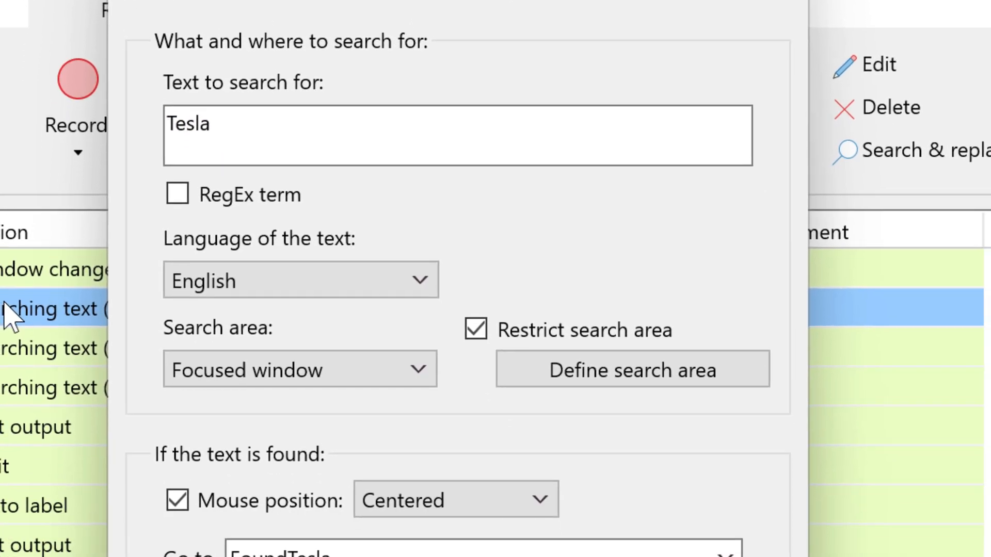
scroll(down, 3)
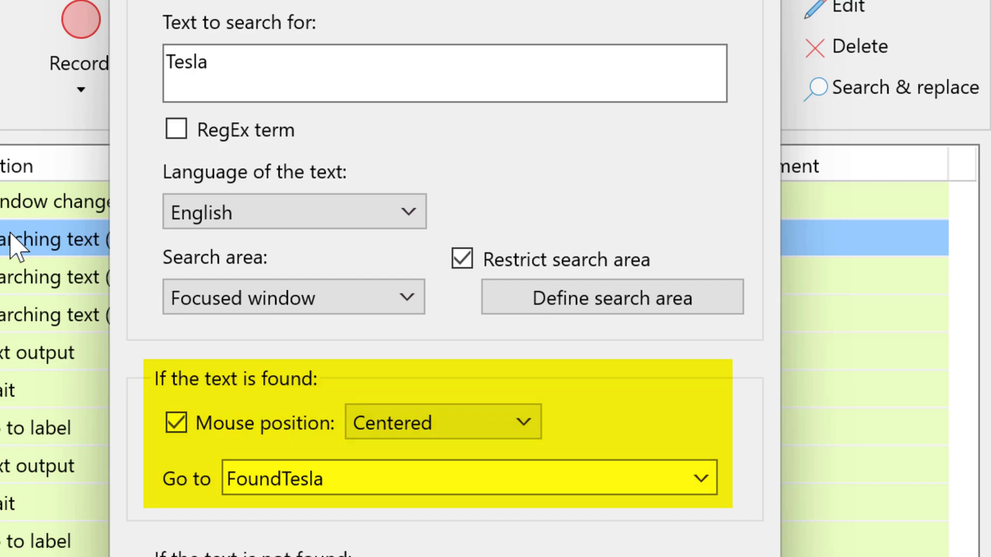
scroll(down, 3)
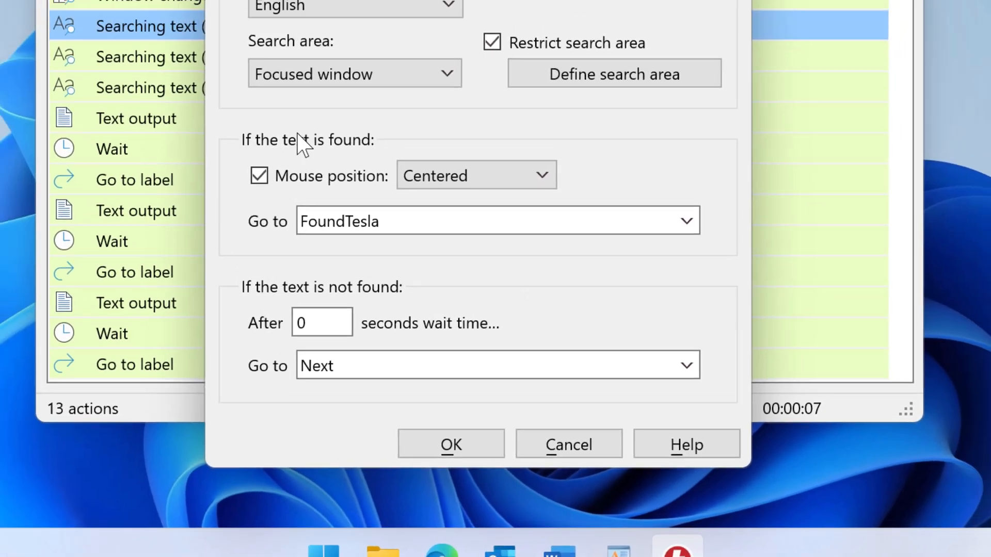
click(450, 443)
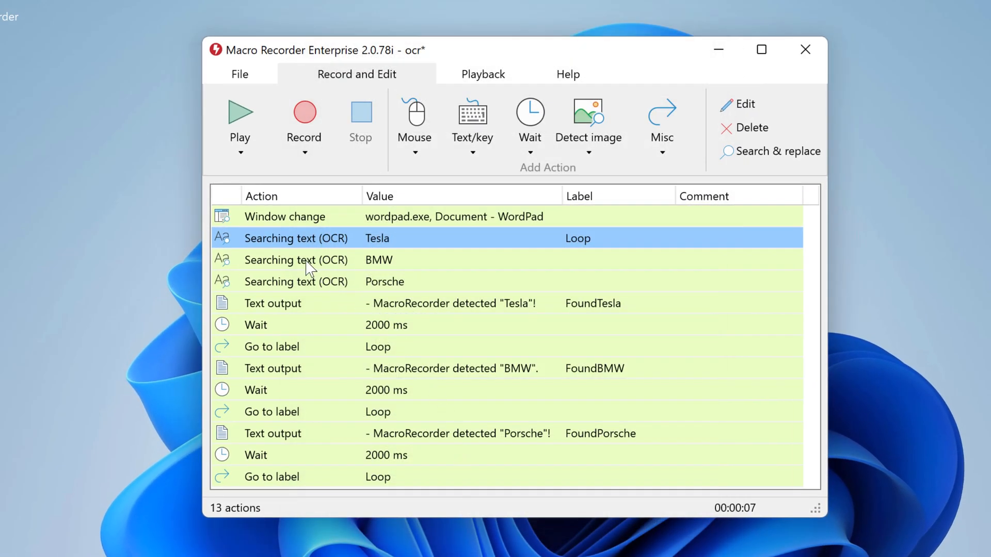
double_click(295, 260)
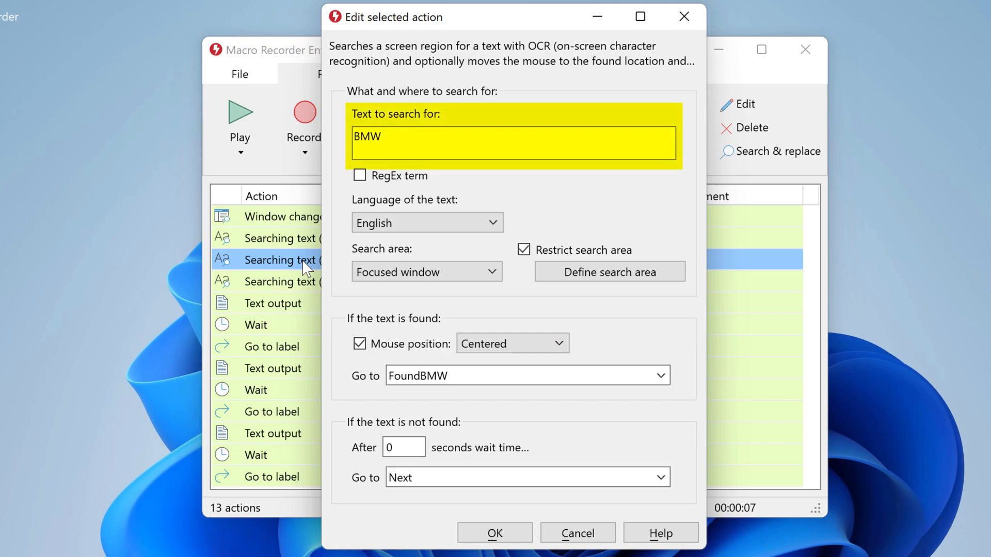
click(524, 375)
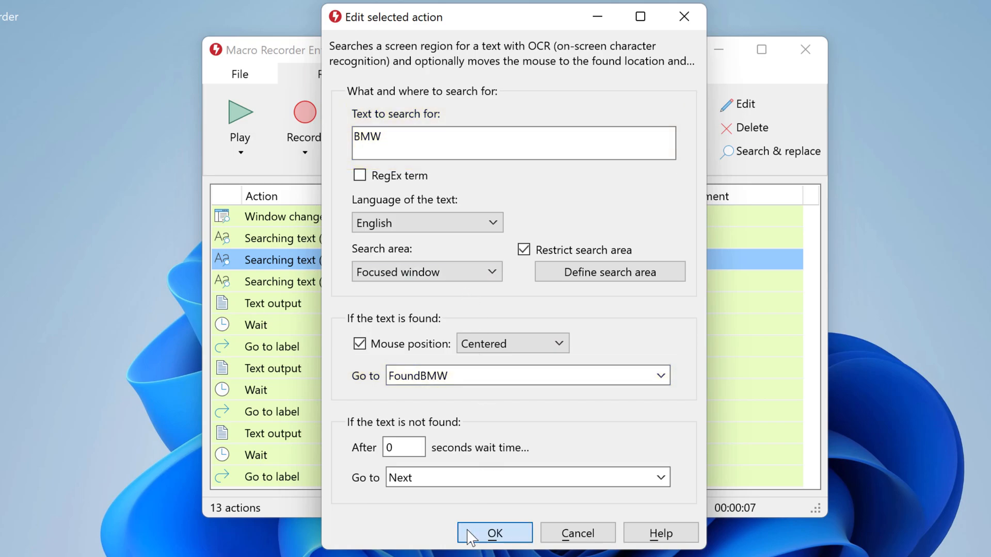
click(494, 533)
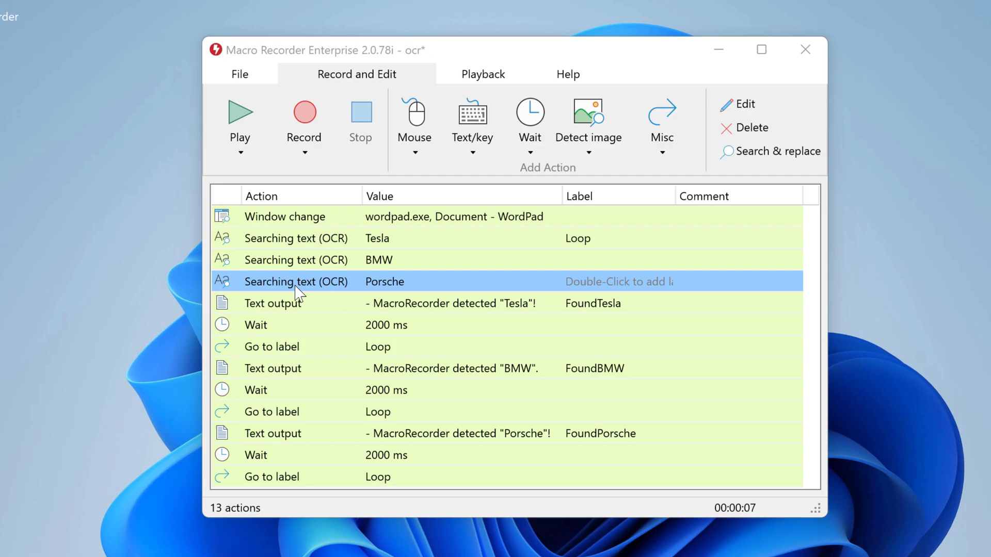
double_click(295, 282)
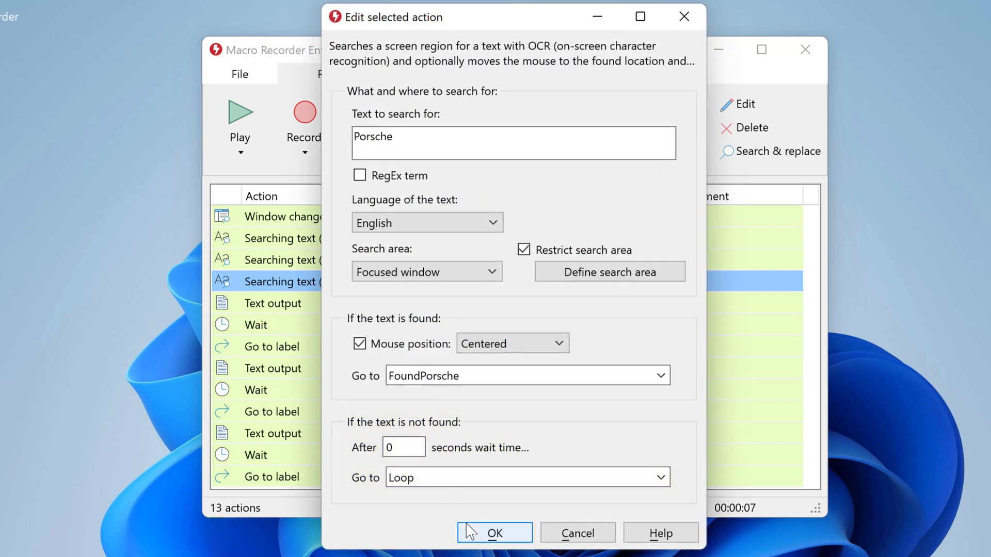
click(494, 533)
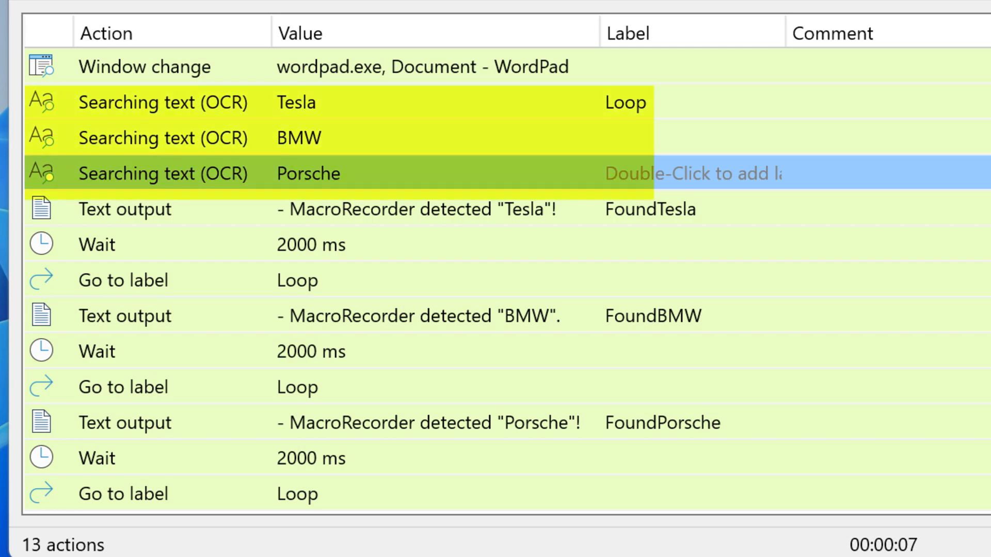